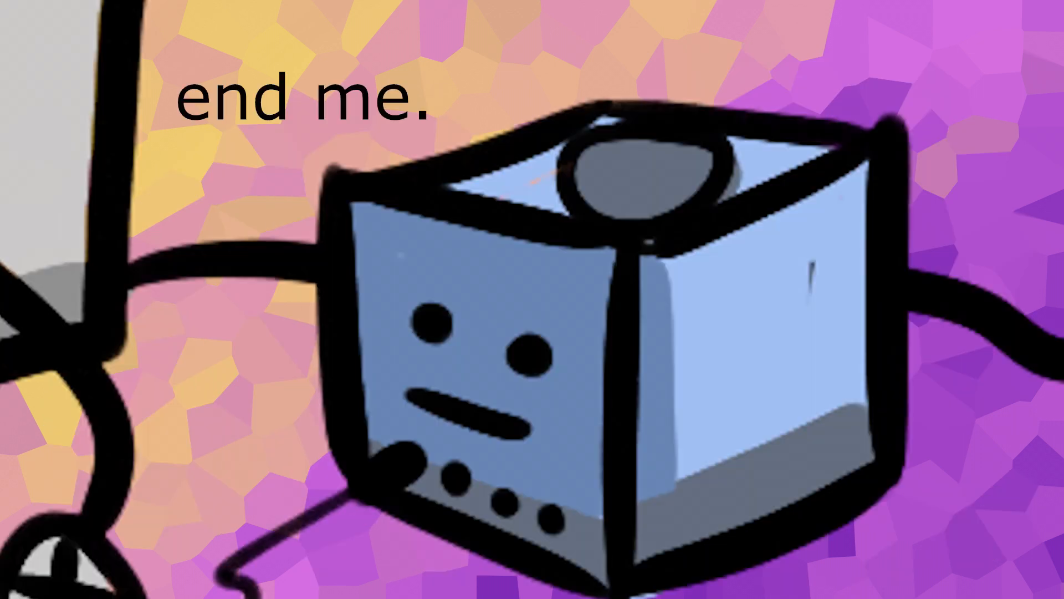
text(hotmail.com)
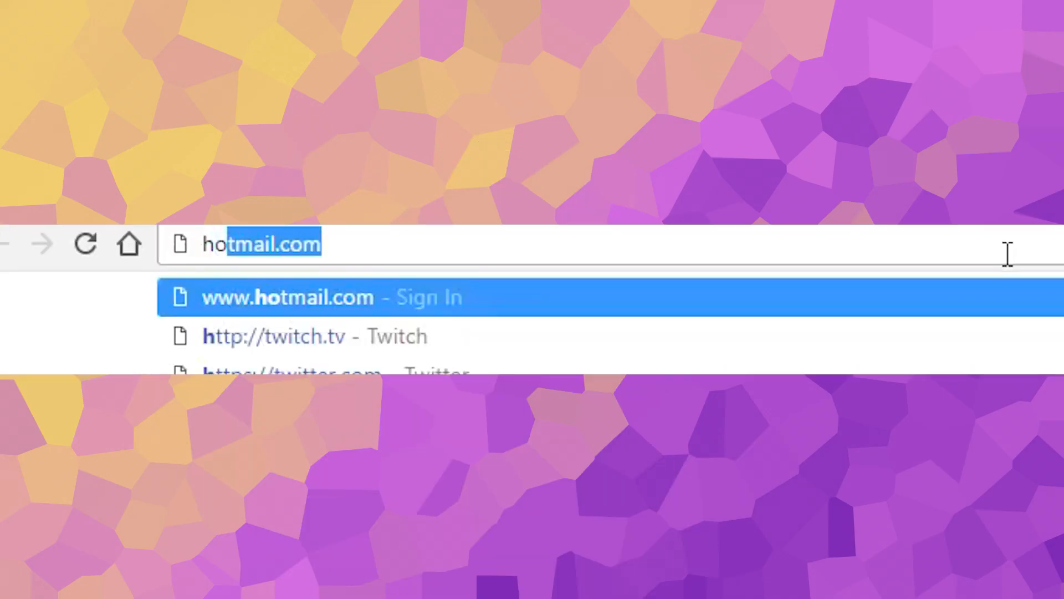
text(how to fix scratched cds)
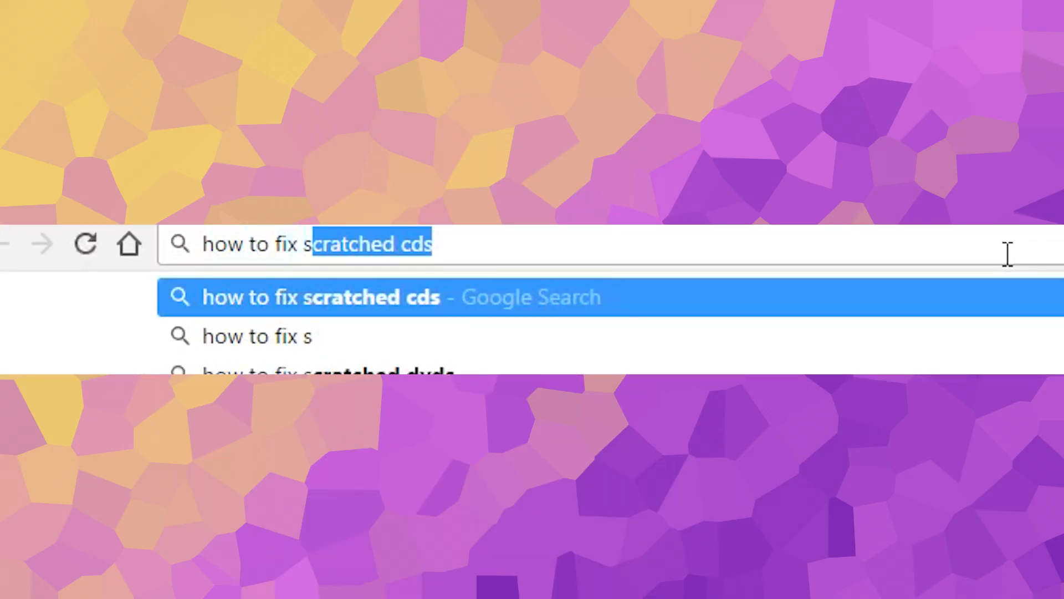